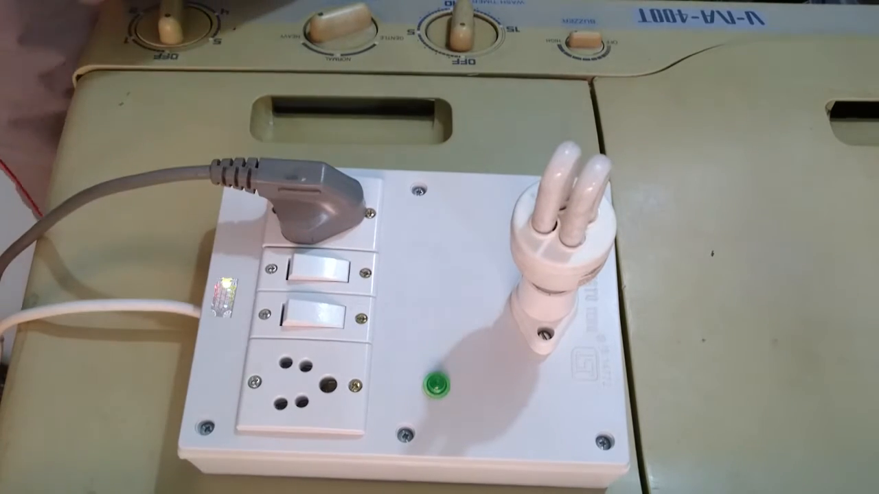
click(316, 275)
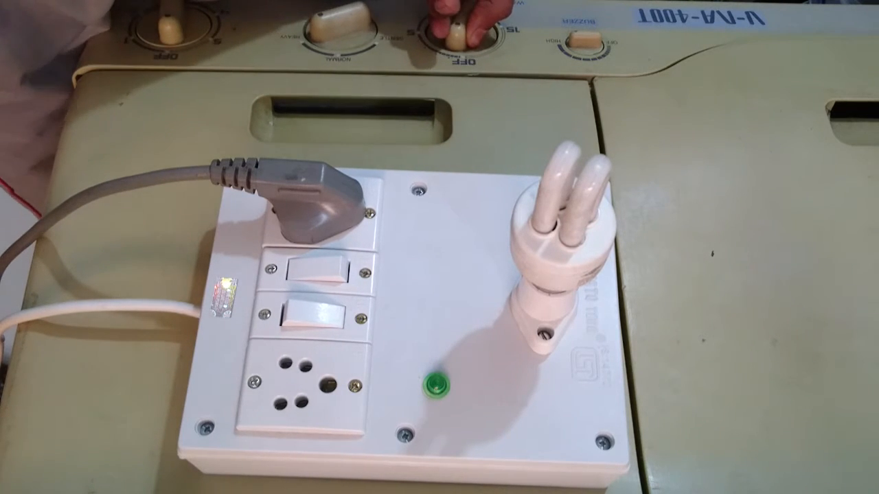
click(313, 313)
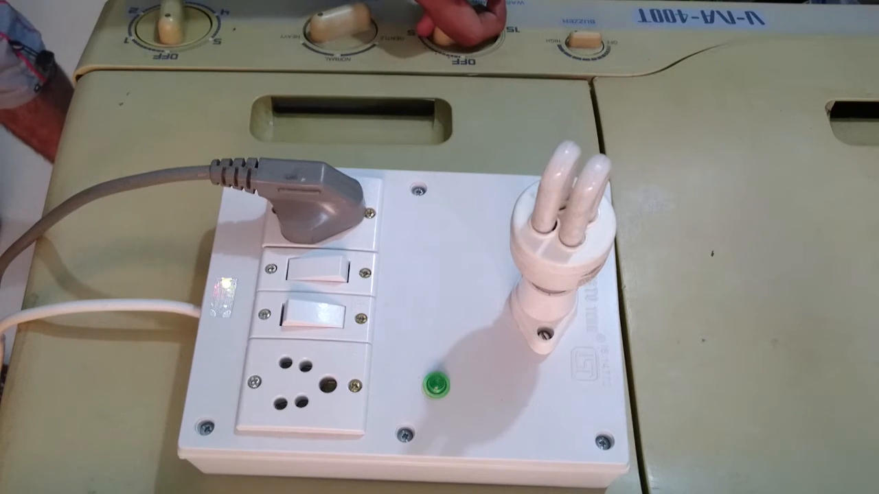
click(313, 310)
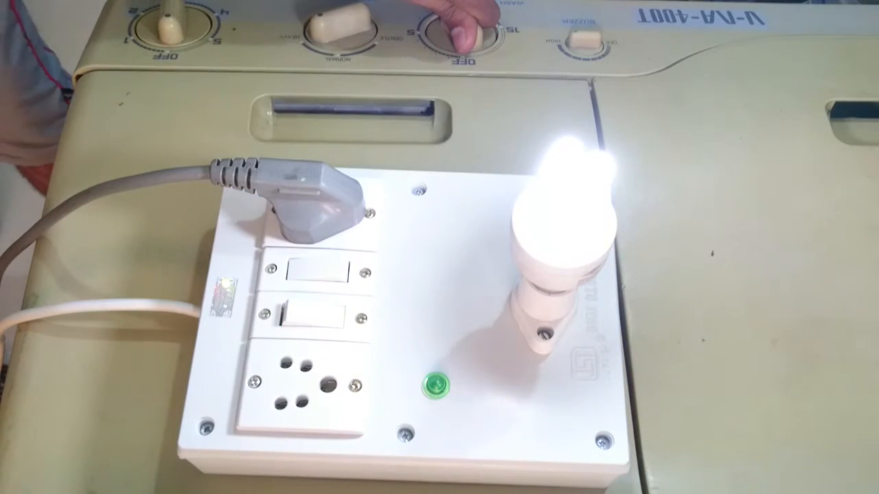